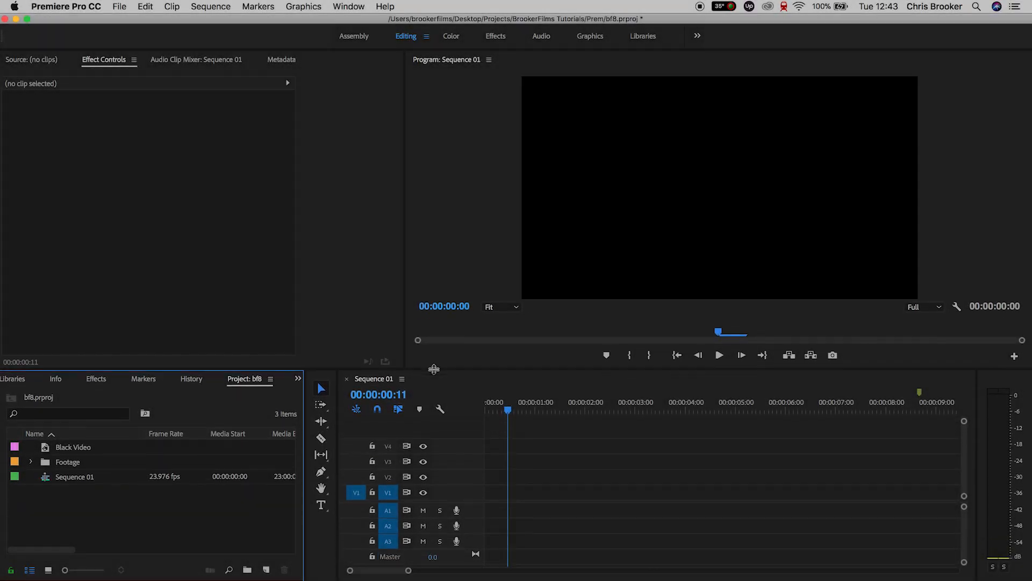
Create a legacy title reading AWESOME in white Avenir Black 208, centred in the frame.
click(120, 6)
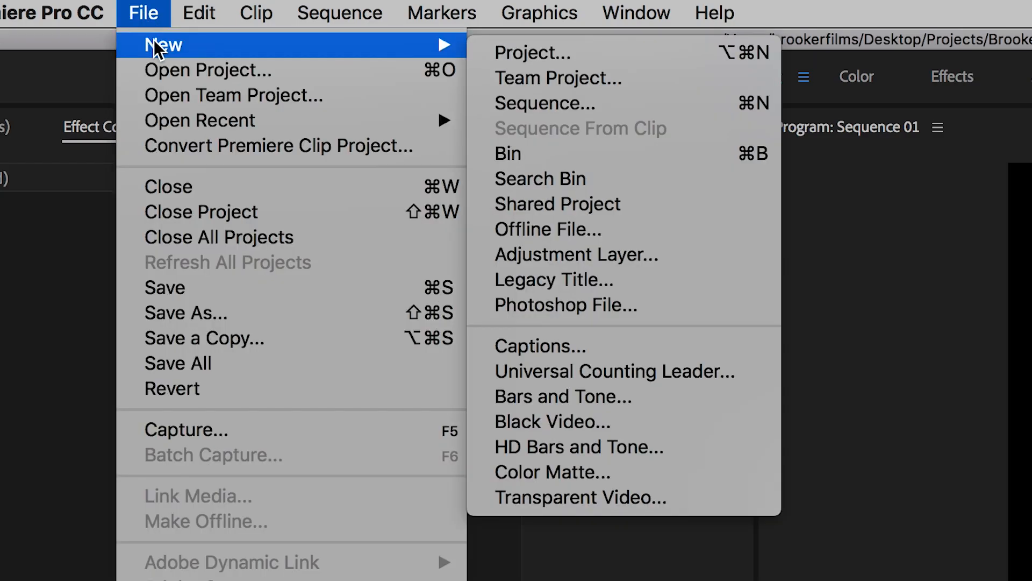
click(554, 279)
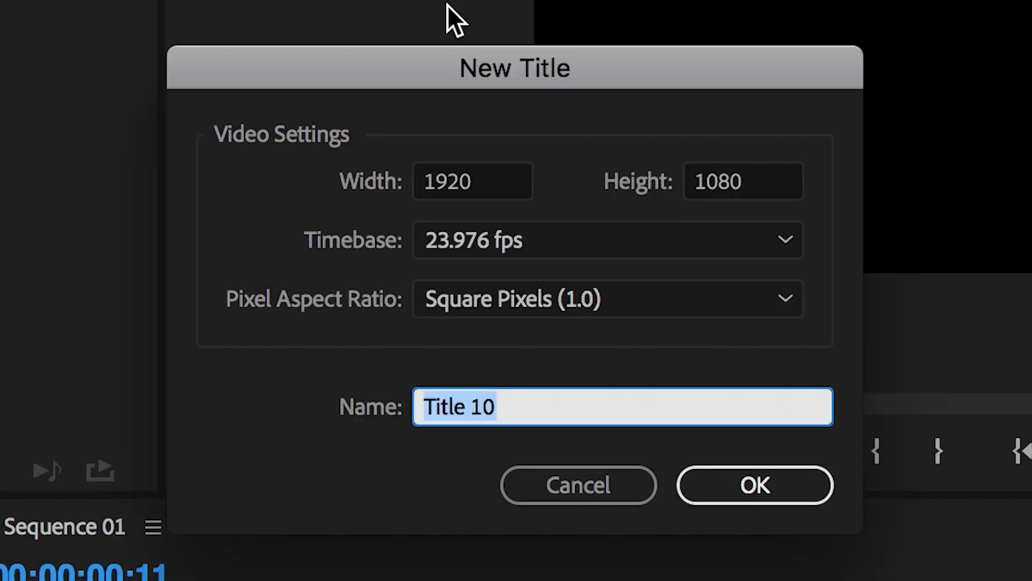
click(755, 484)
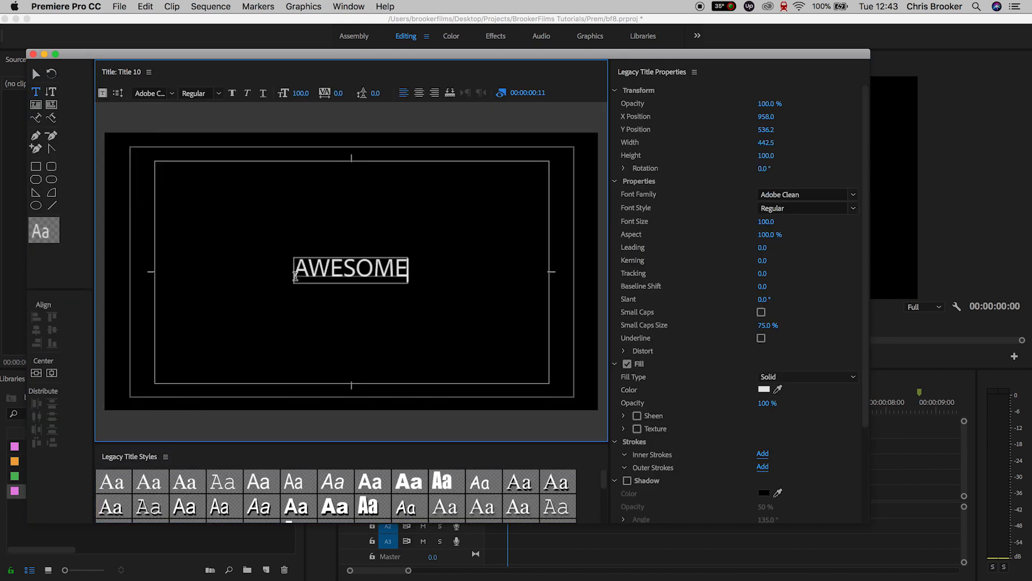
click(150, 92)
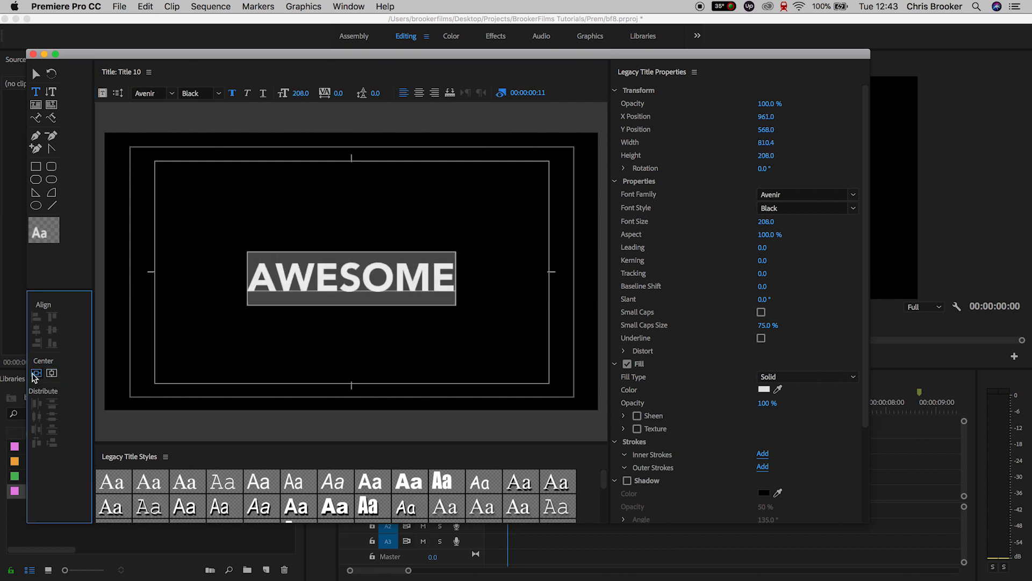
click(764, 390)
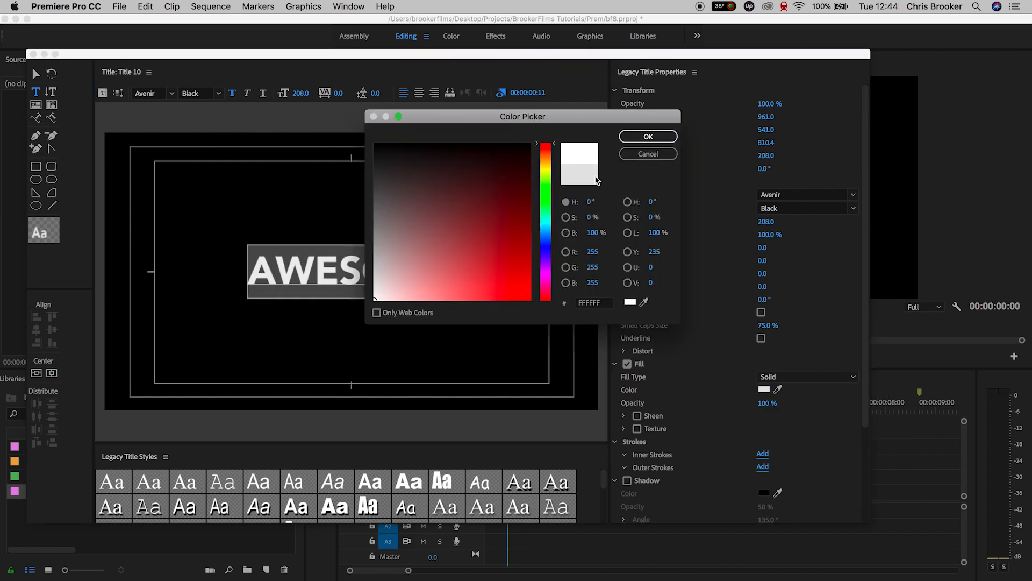
click(647, 136)
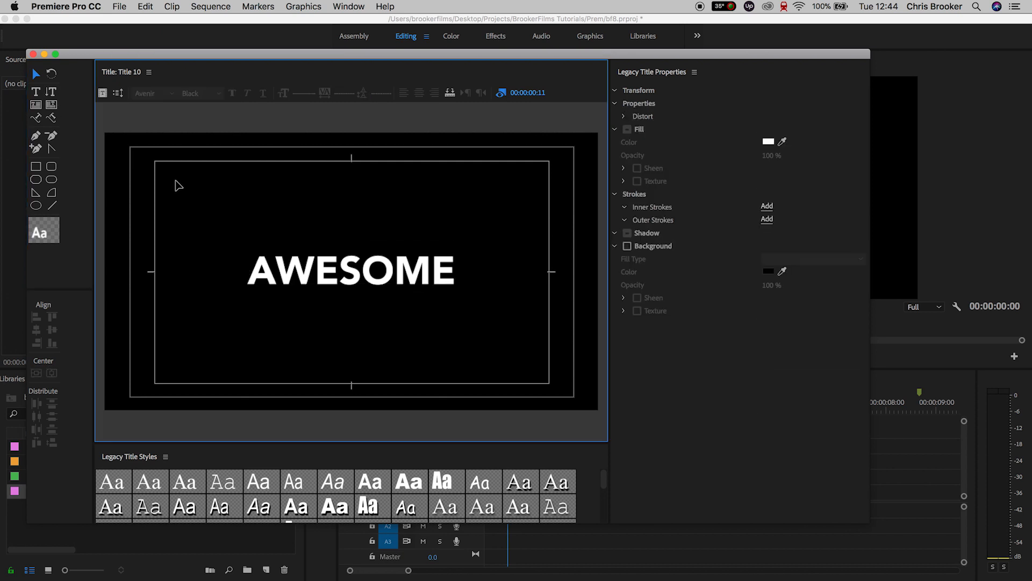
click(349, 270)
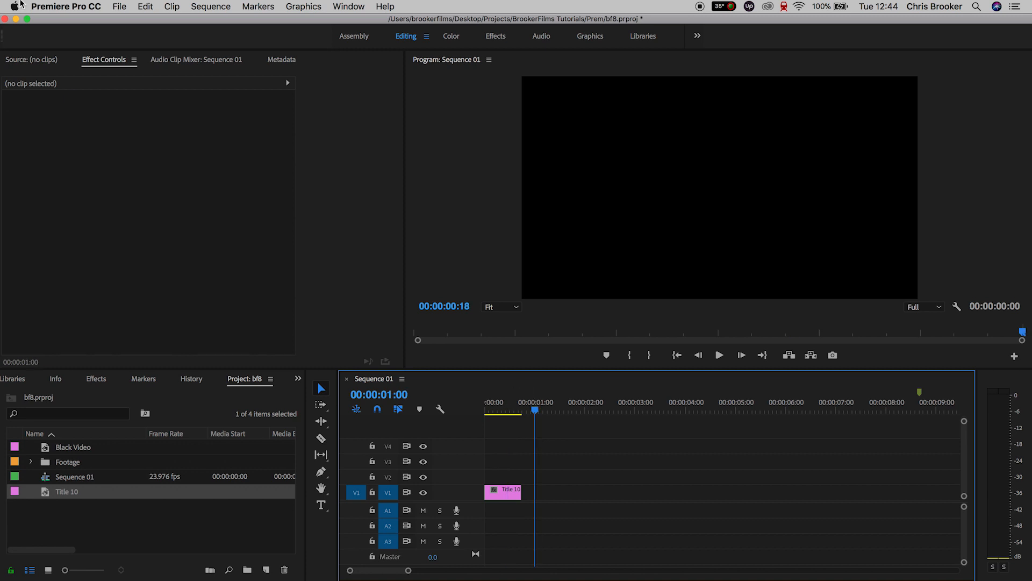
Create new legacy titles based on the current one, retyping the word as EFFECT.
click(119, 6)
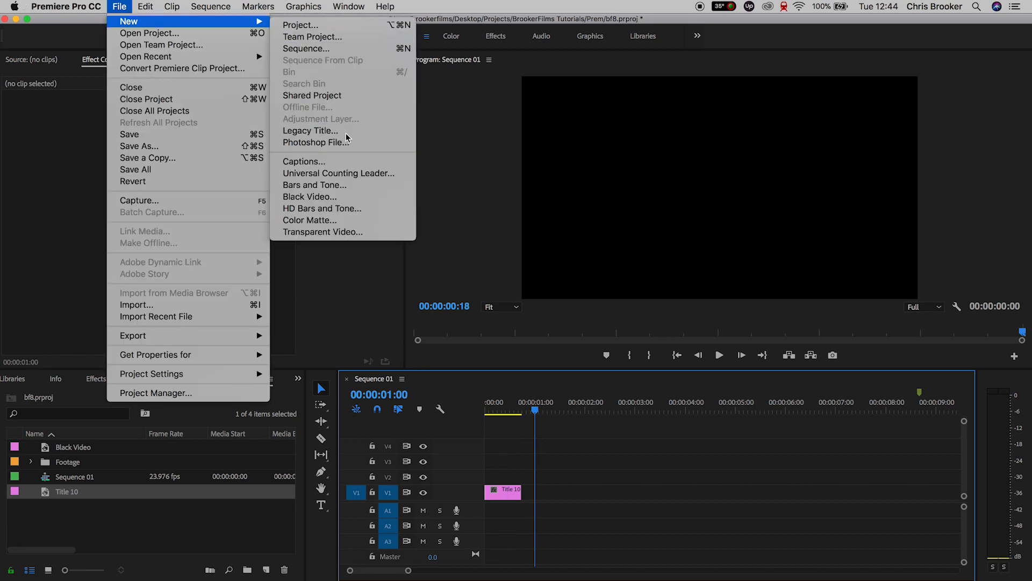
click(310, 130)
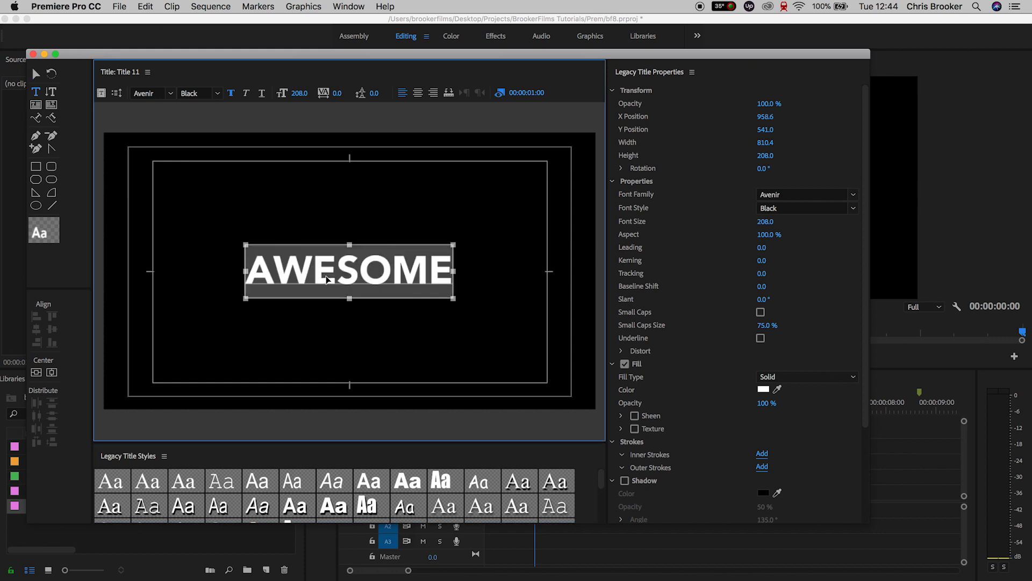
text(TEX)
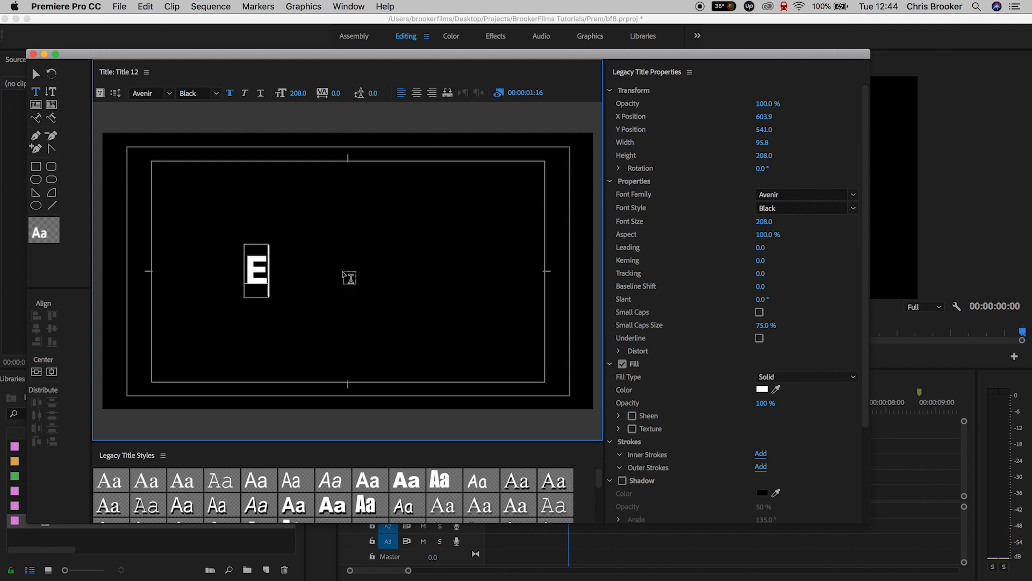
text(FFECT)
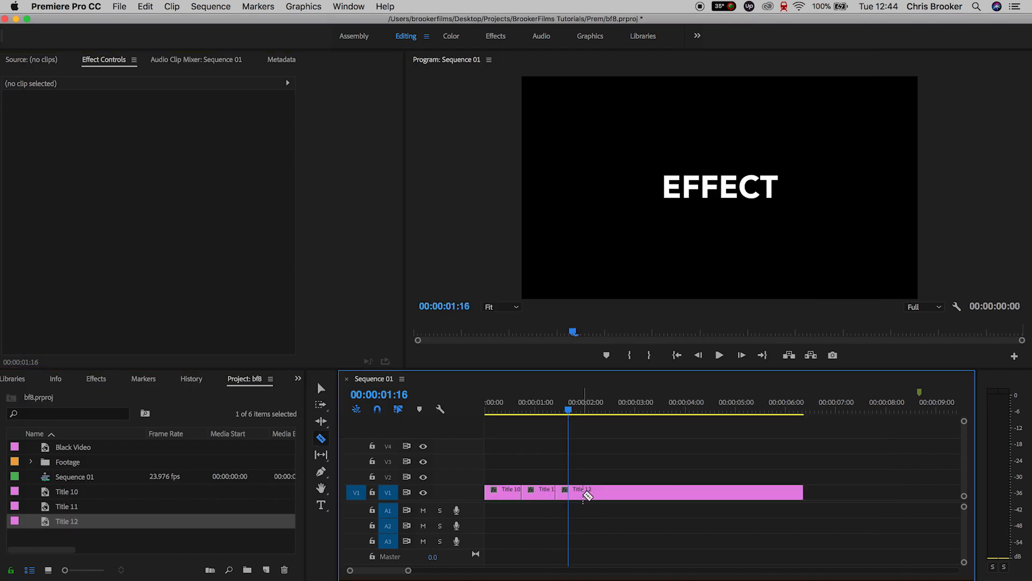
click(119, 6)
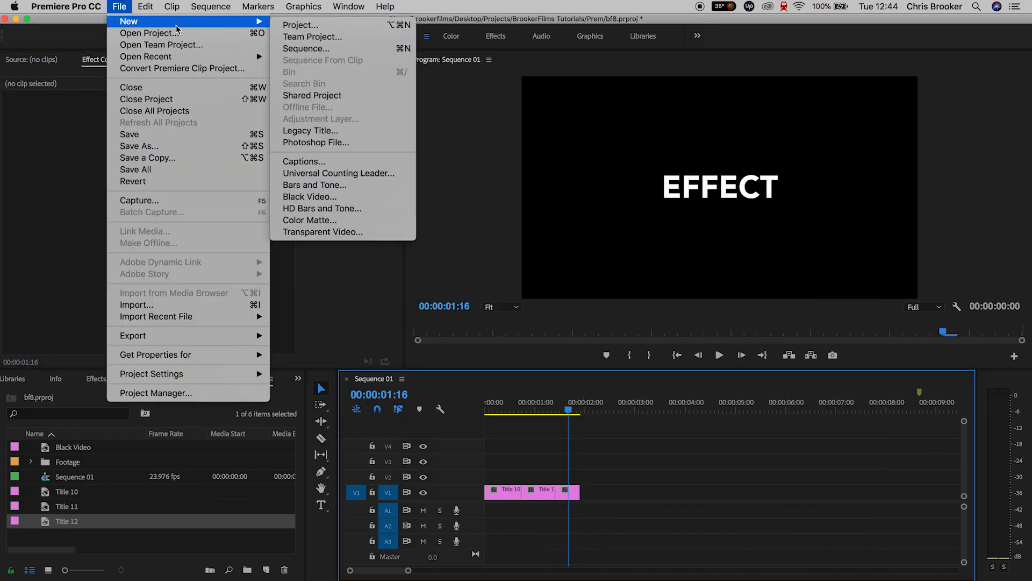
click(310, 131)
text(PREMIERE)
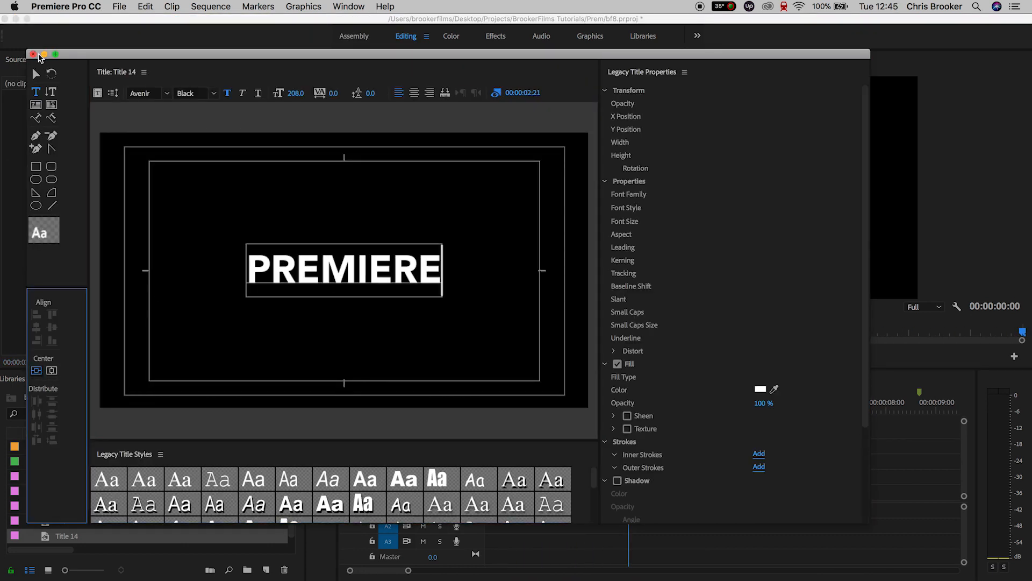
Close the Legacy Titler with the PREMIERE title finished.
click(32, 54)
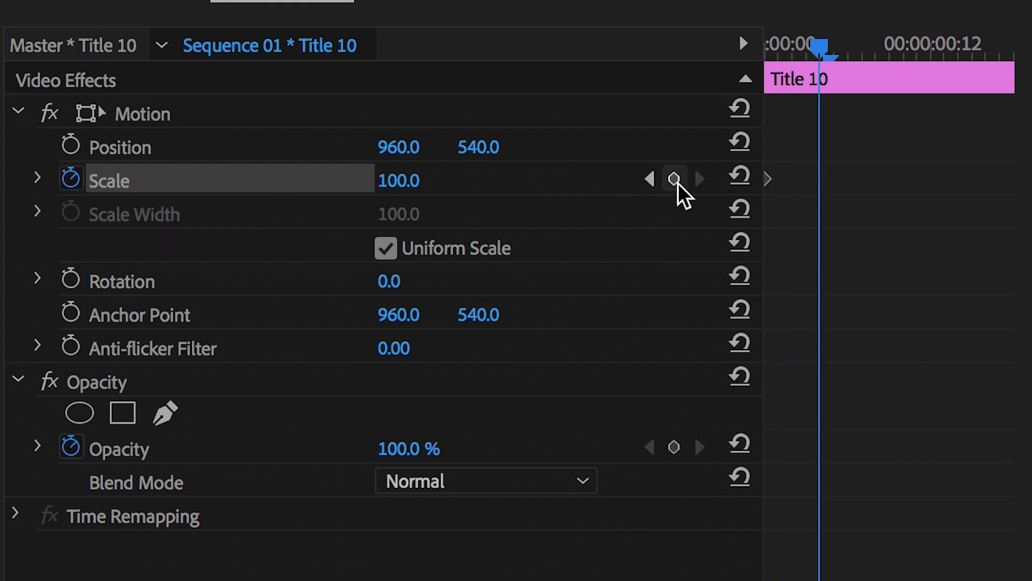
Add two Scale keyframes so the title starts at about 1881 and shrinks to normal size.
click(674, 179)
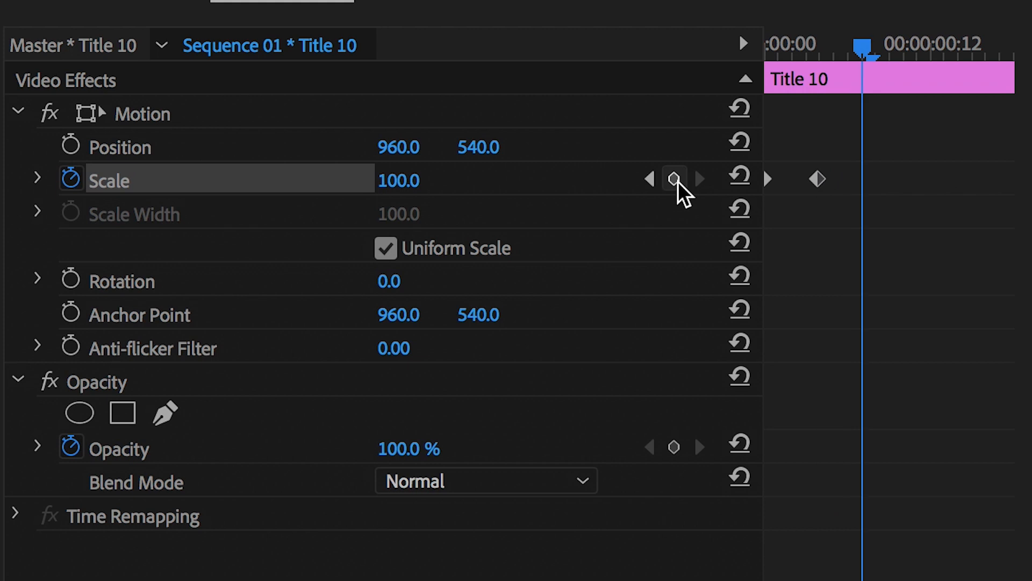
click(674, 178)
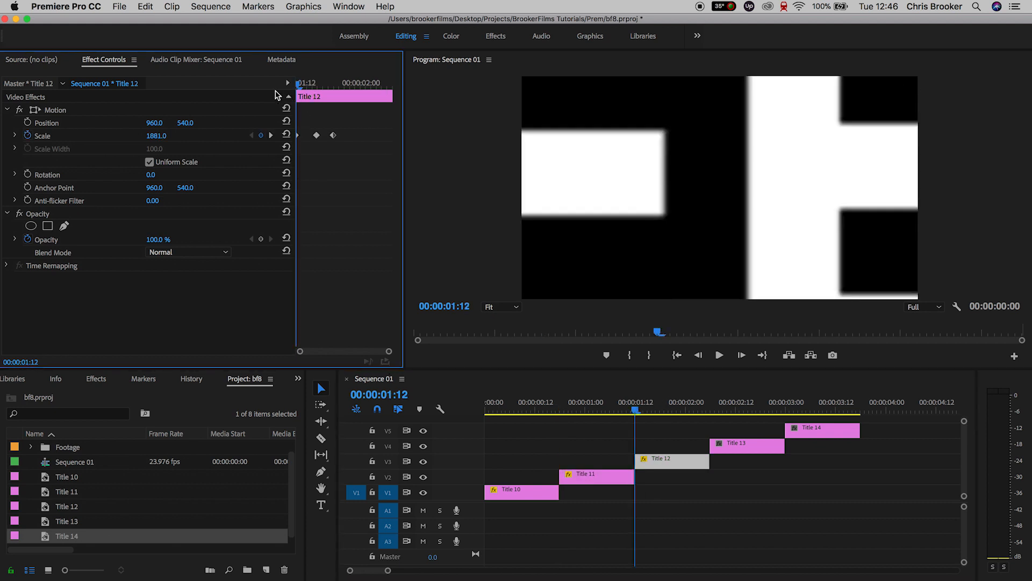
click(711, 402)
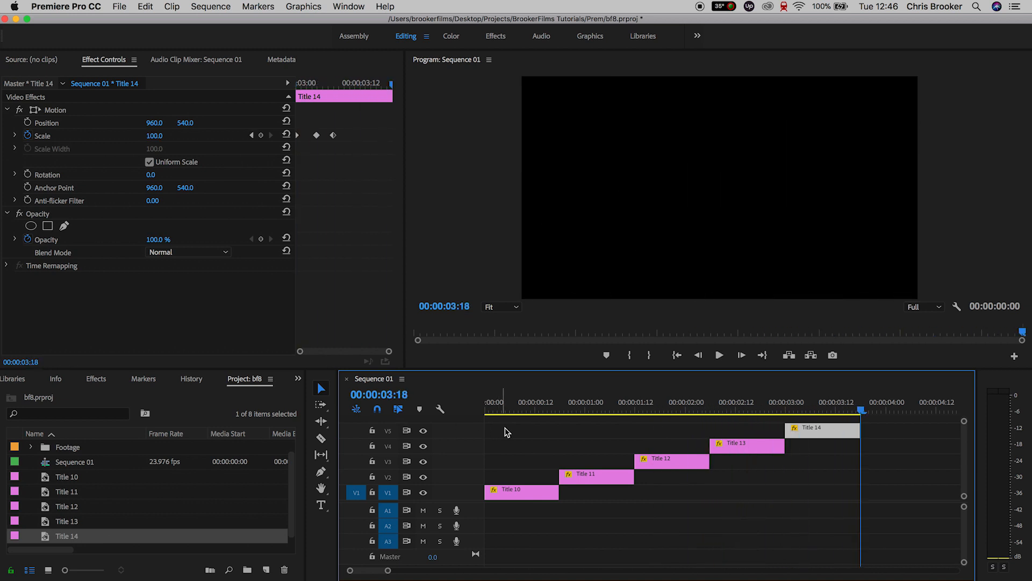
Shift the Title 14 clip earlier so it overlaps the title below.
click(560, 408)
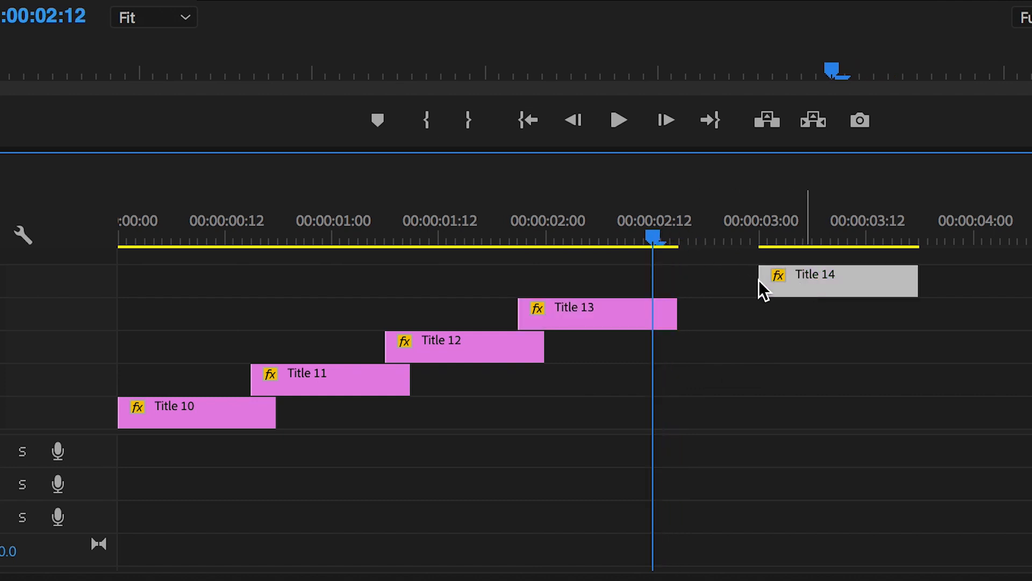
click(617, 120)
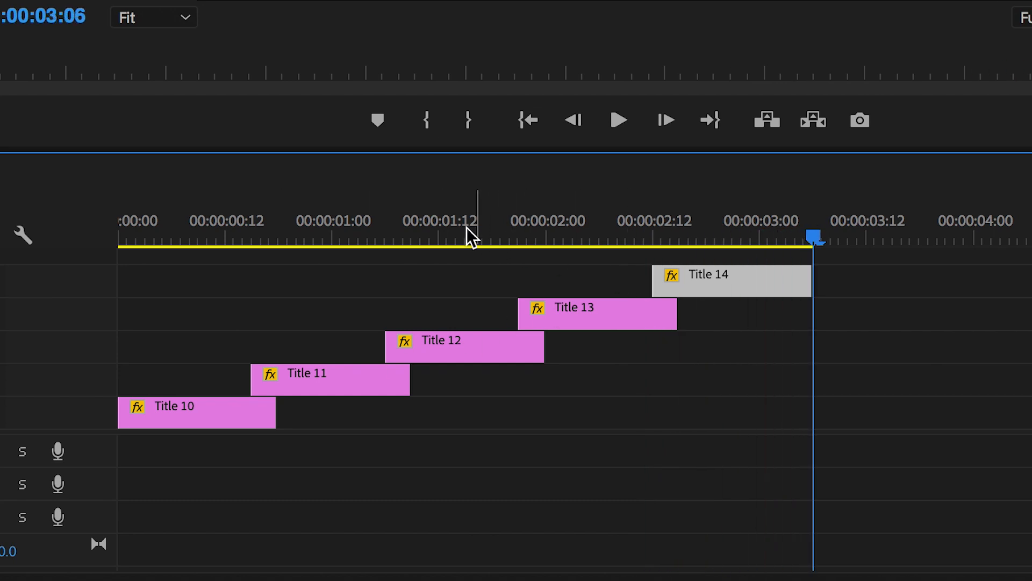
click(616, 120)
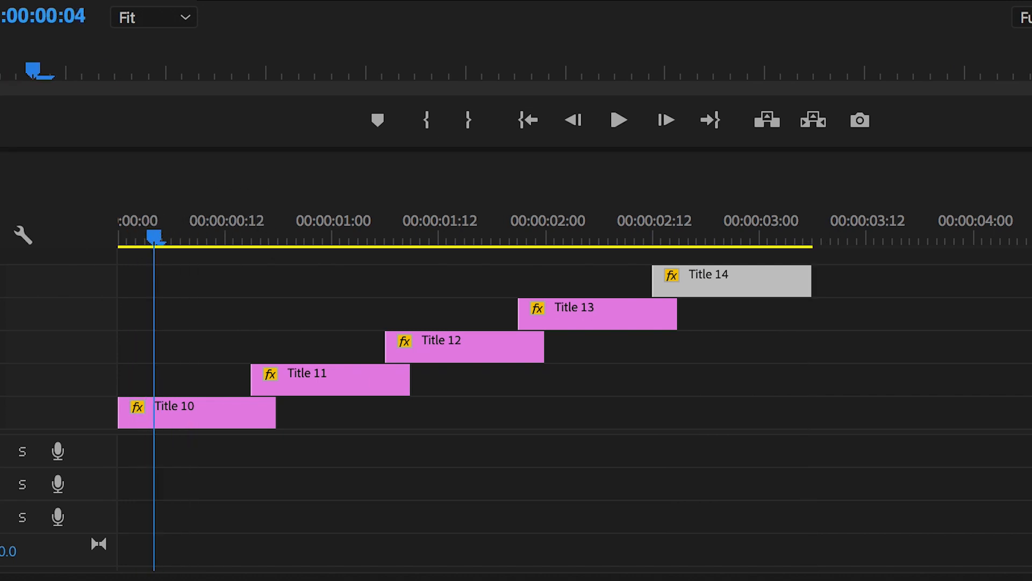
Keyframe Title 10's 33° Directional Blur length, starting from 12.
click(395, 53)
text(blur)
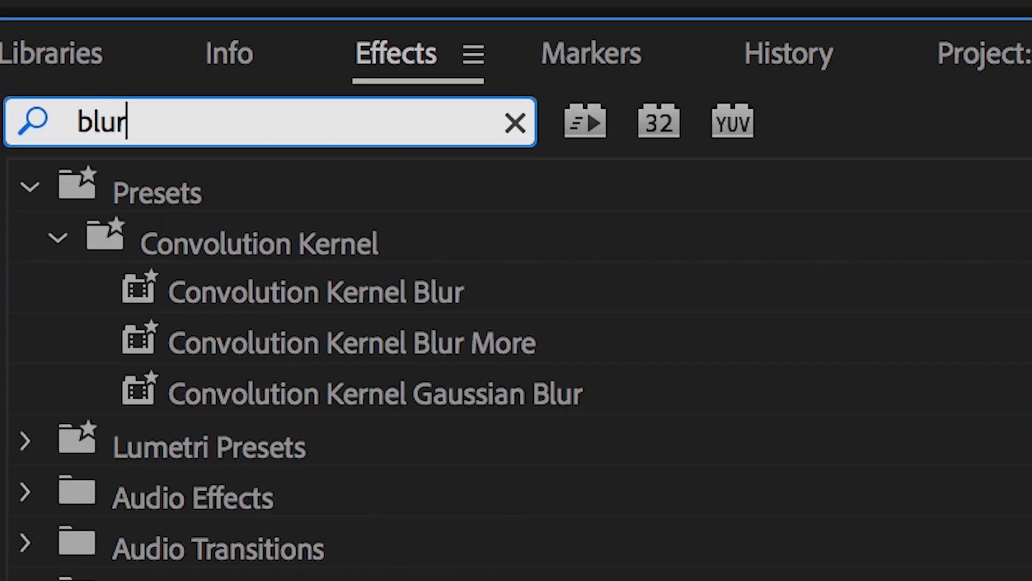
scroll(down, 3)
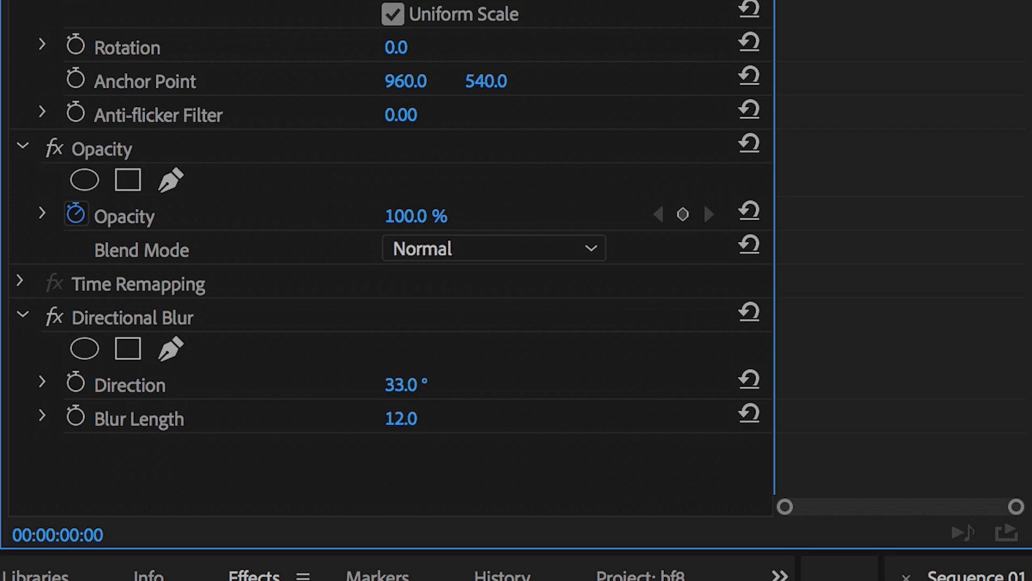
mouse_move(76, 416)
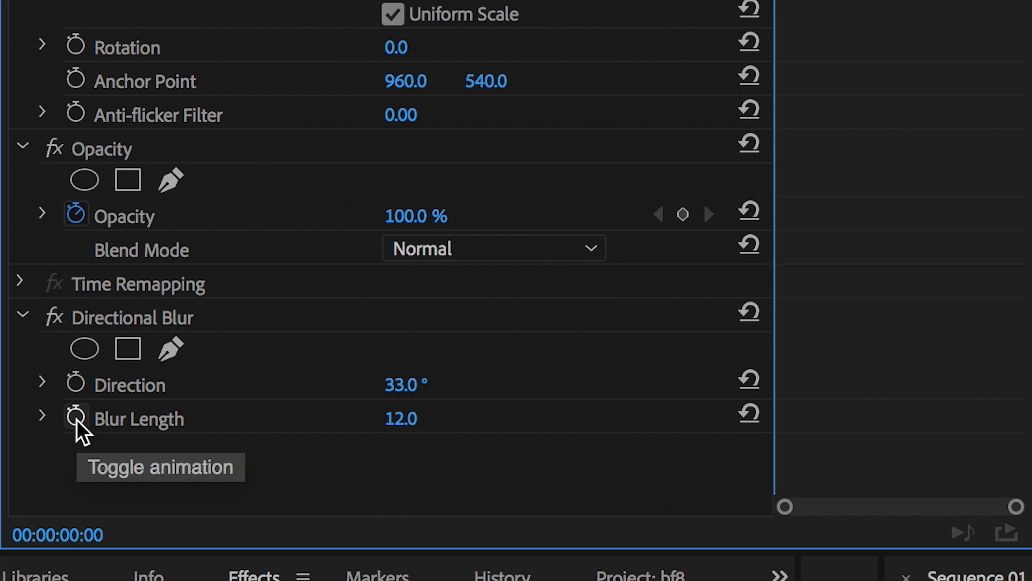
click(75, 419)
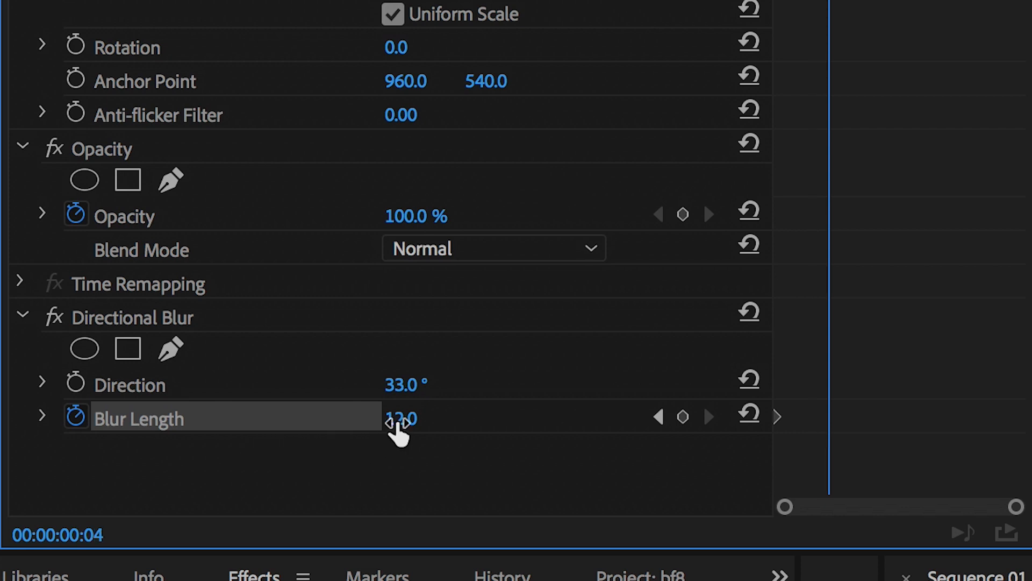
click(682, 417)
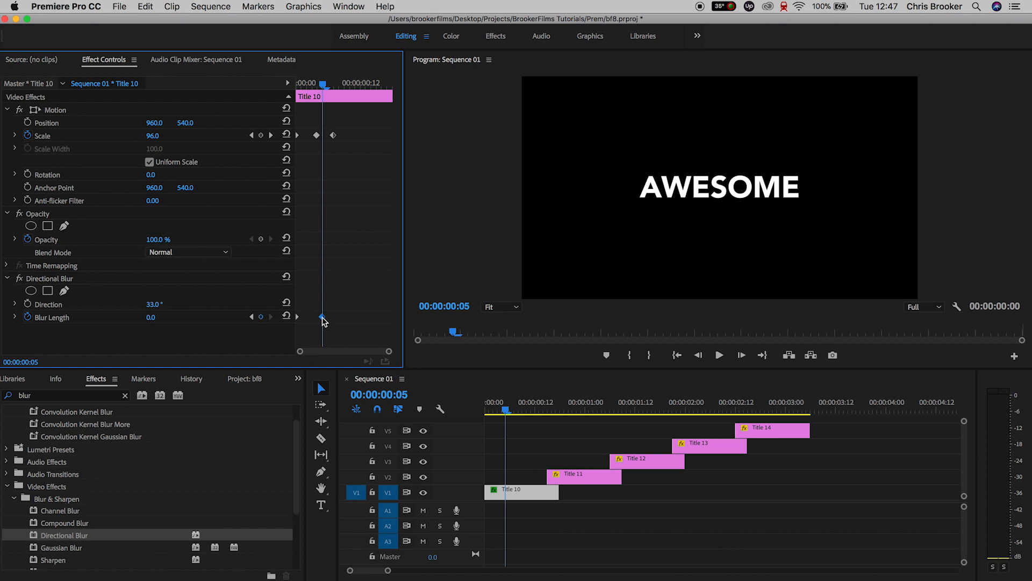
Copy Title 10's Scale and Directional Blur keyframes onto Titles 11–14 with Paste Attributes.
click(718, 355)
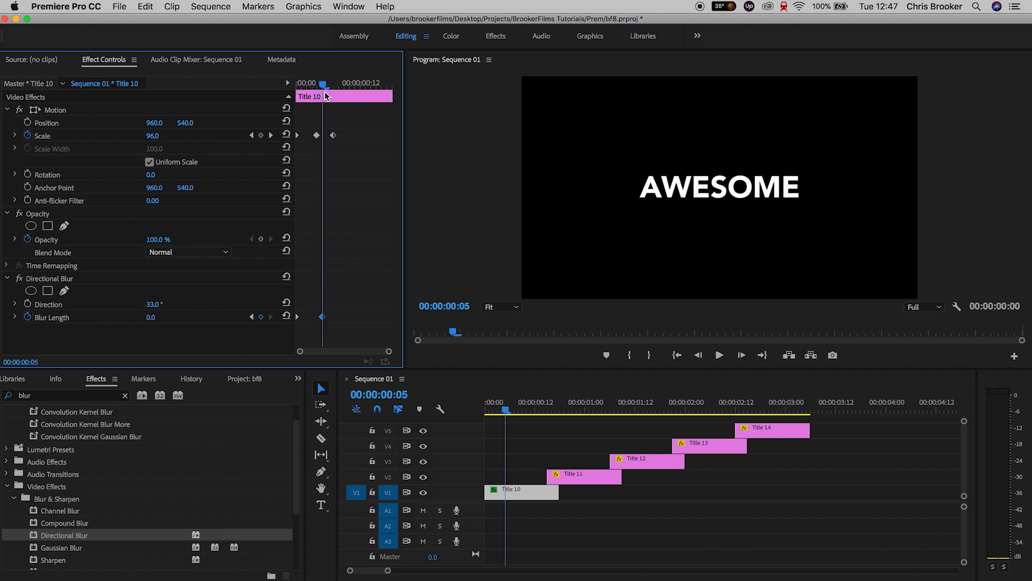
click(48, 278)
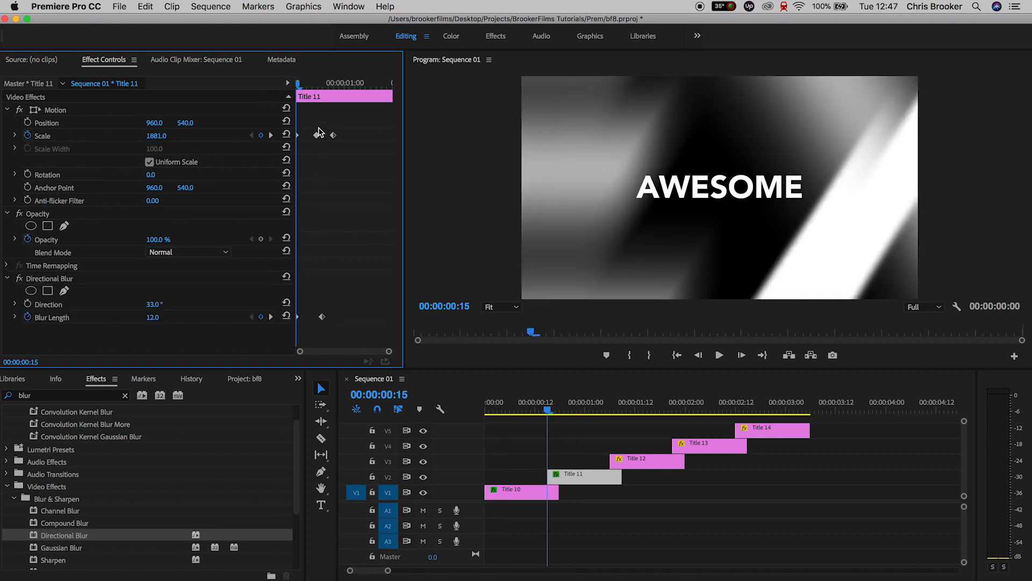
click(596, 411)
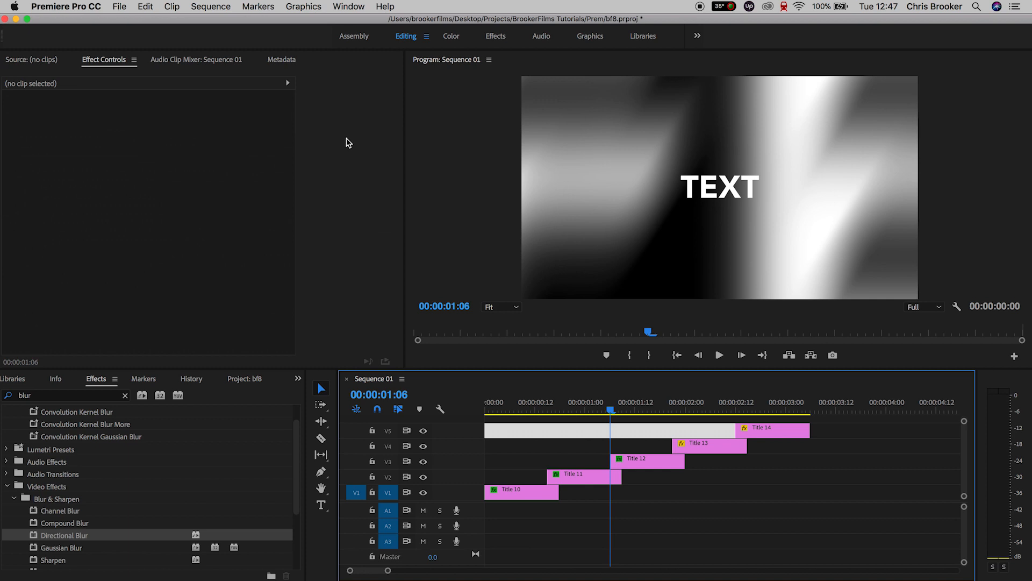
click(702, 443)
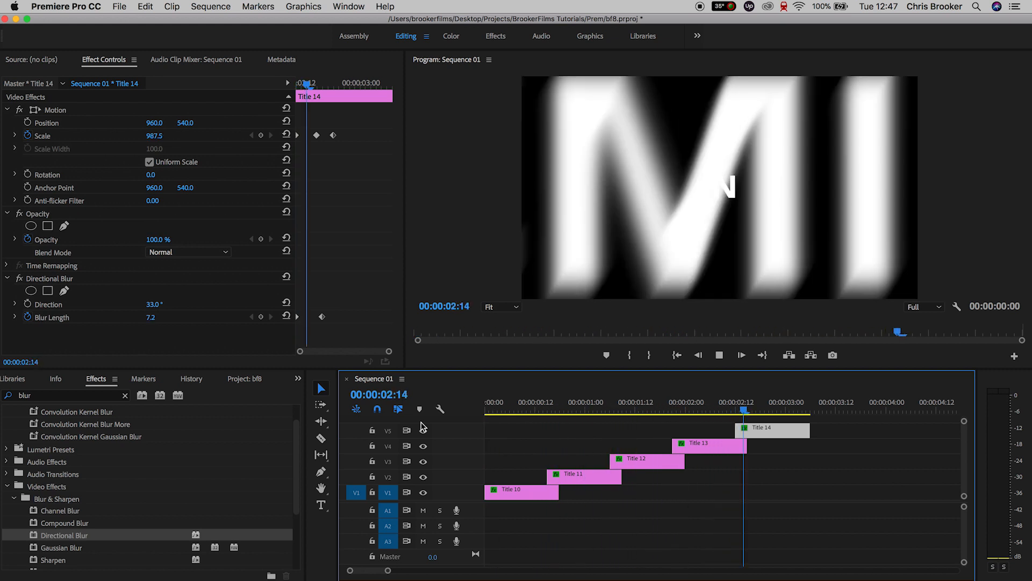
click(540, 410)
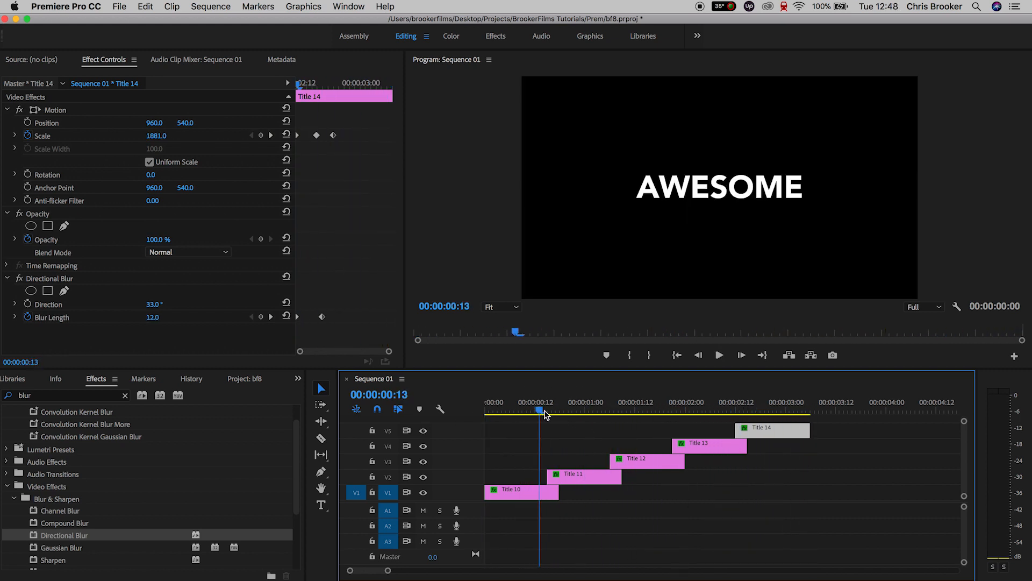
click(520, 491)
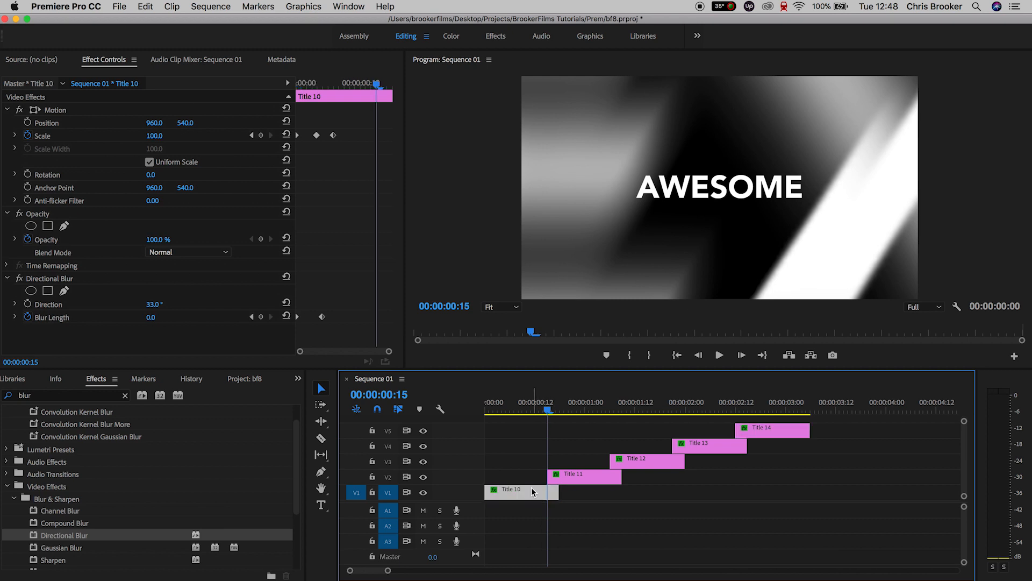
mouse_move(533, 491)
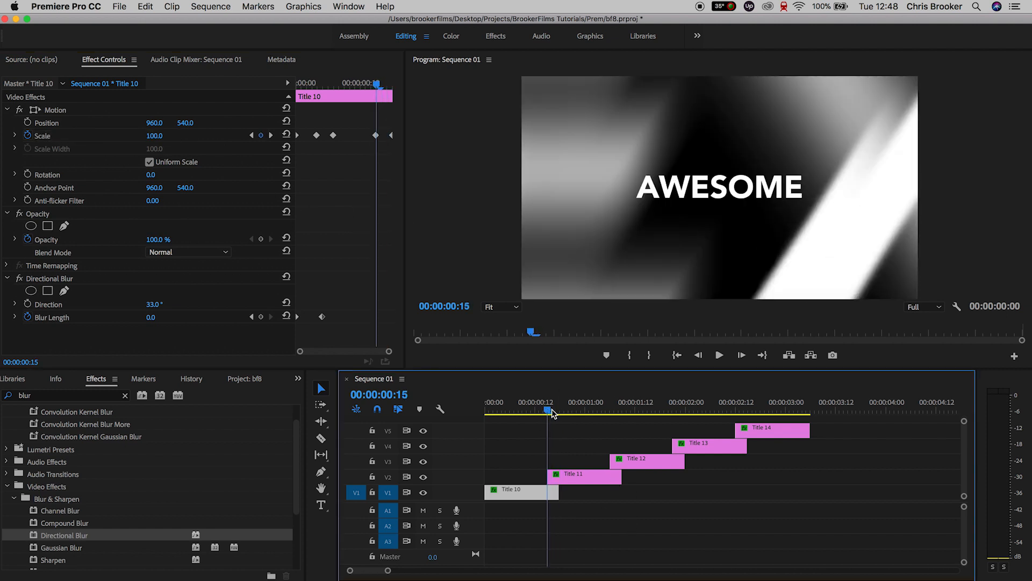
Add Scale keyframes from 100 to 0 near each title's end and preview playback.
click(558, 410)
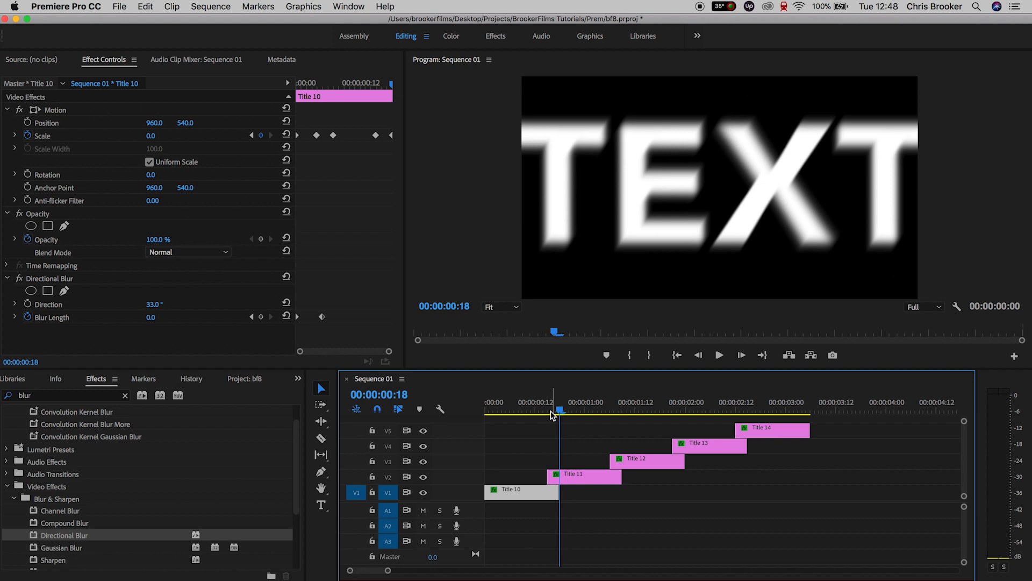
click(718, 355)
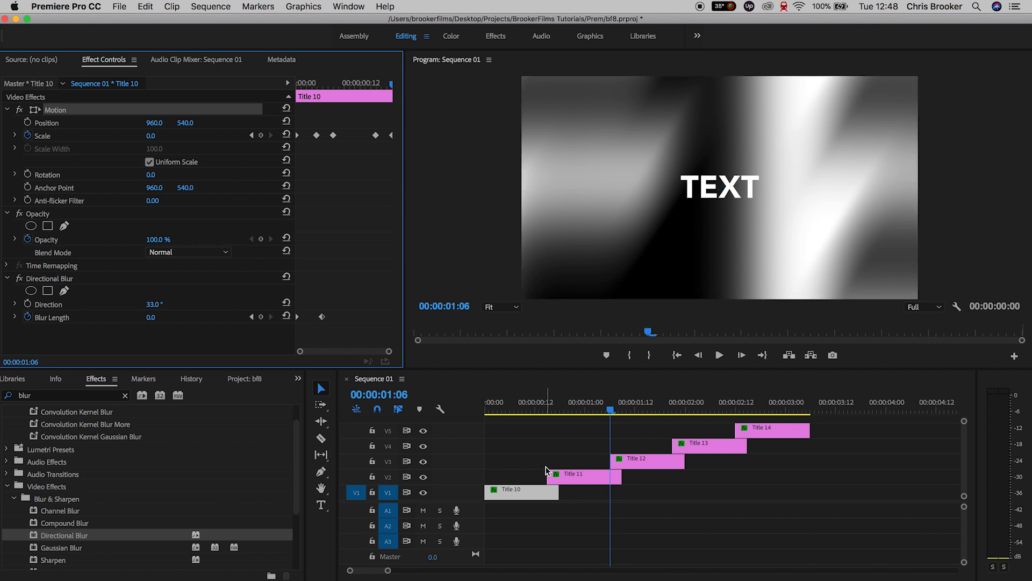
click(572, 473)
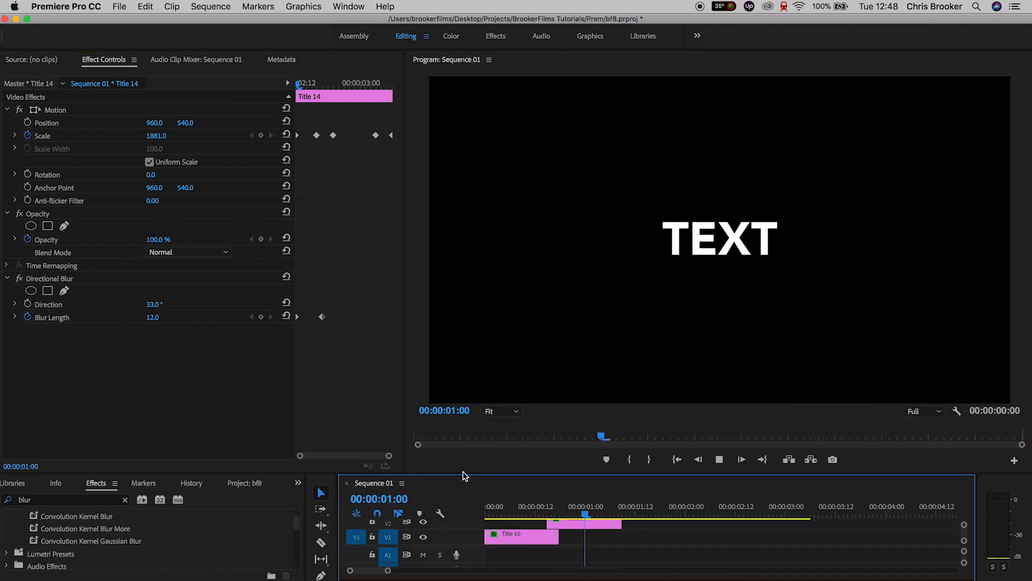
click(785, 507)
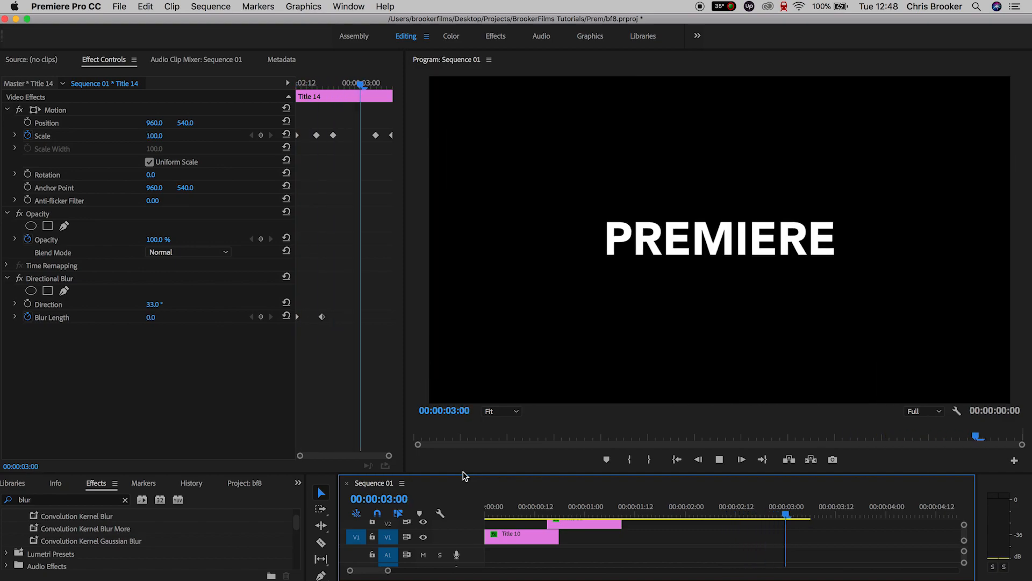